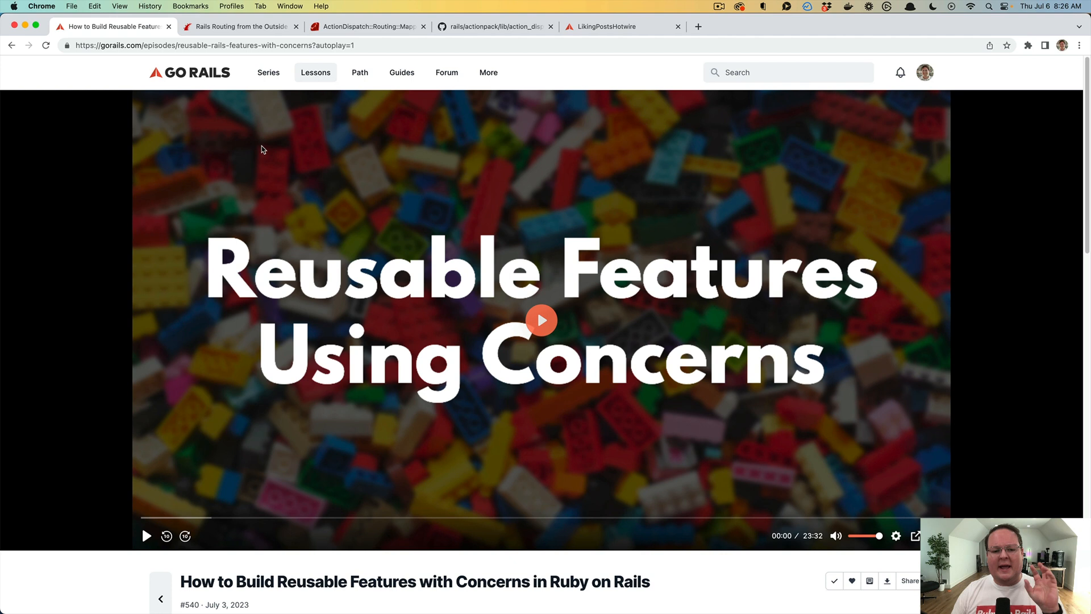
pyautogui.moveTo(268, 144)
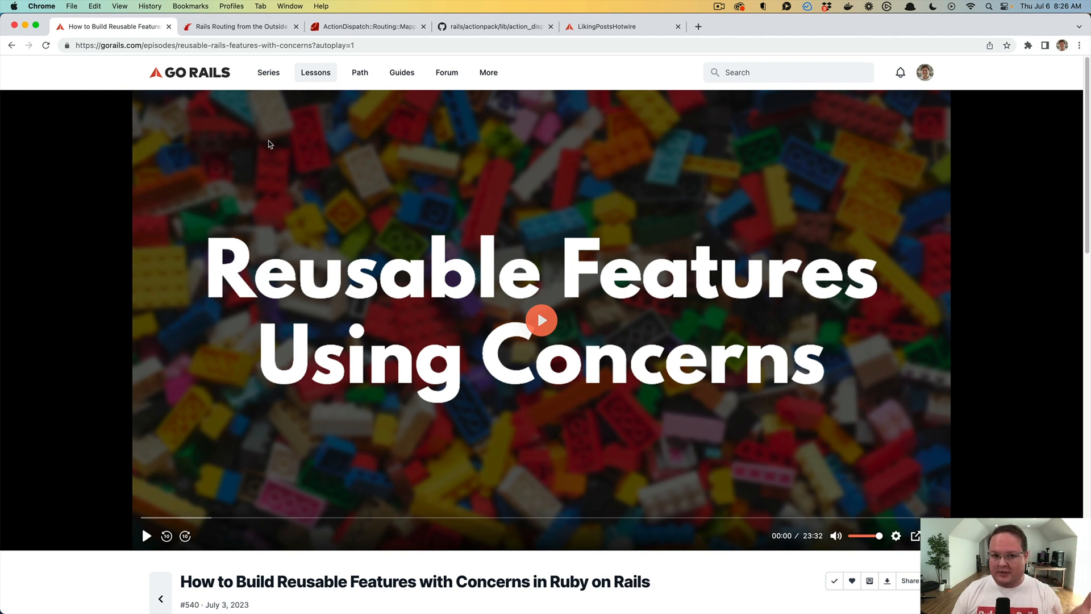
pyautogui.moveTo(274, 146)
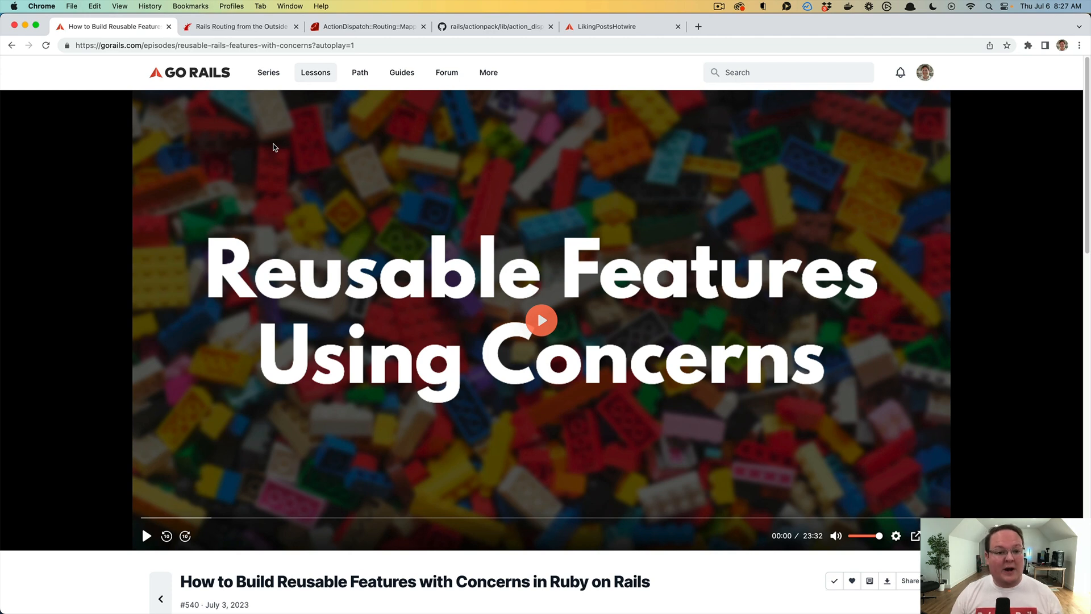
pyautogui.moveTo(162, 221)
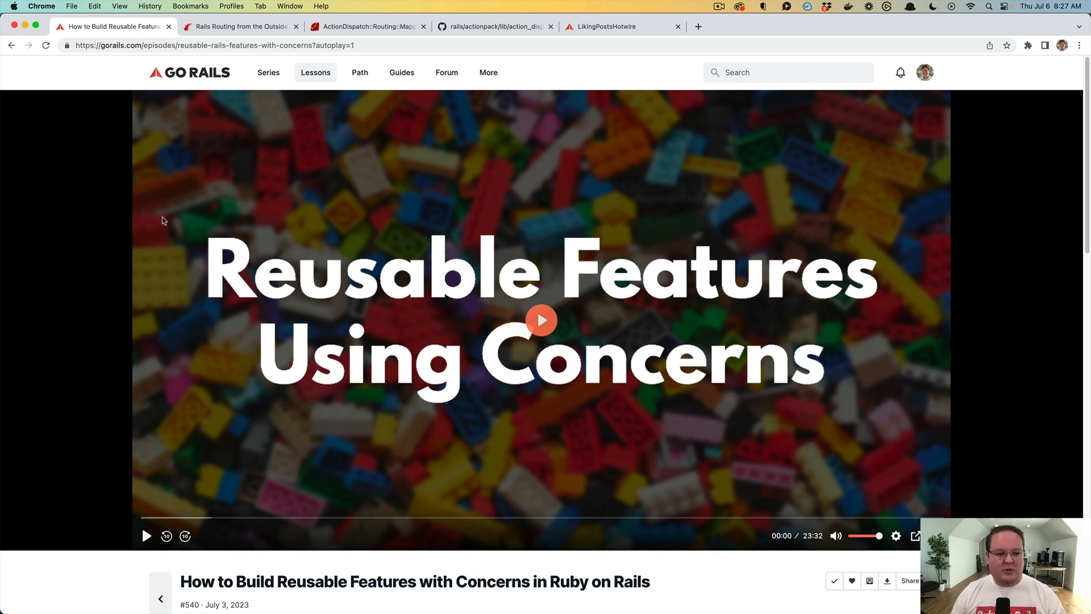
# Step: Scroll the episode page down to the discussion comment about routing concerns
pyautogui.scroll(-3)
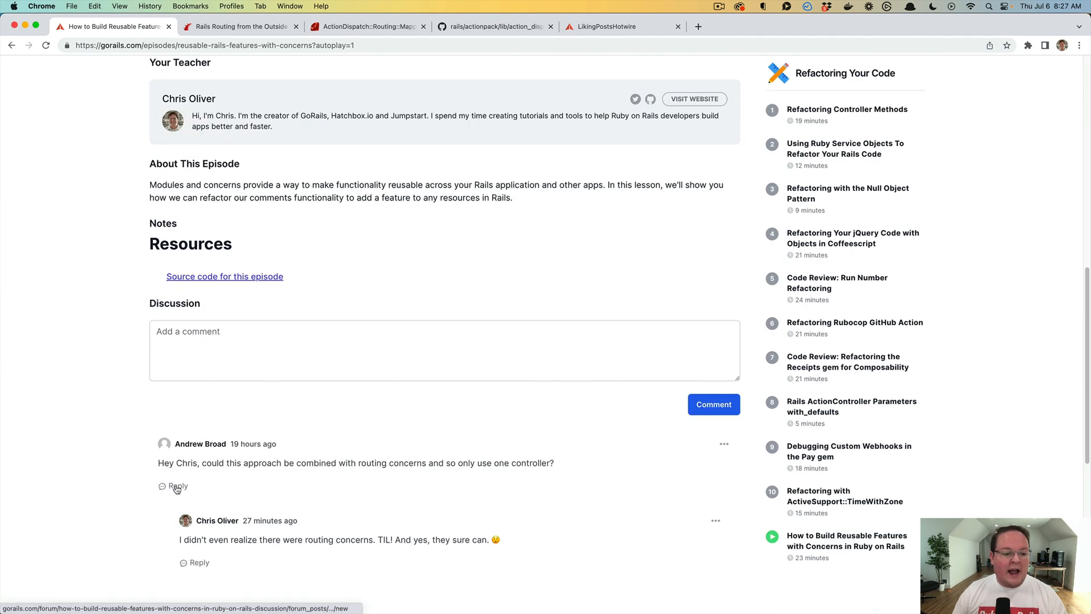
pyautogui.scroll(-3)
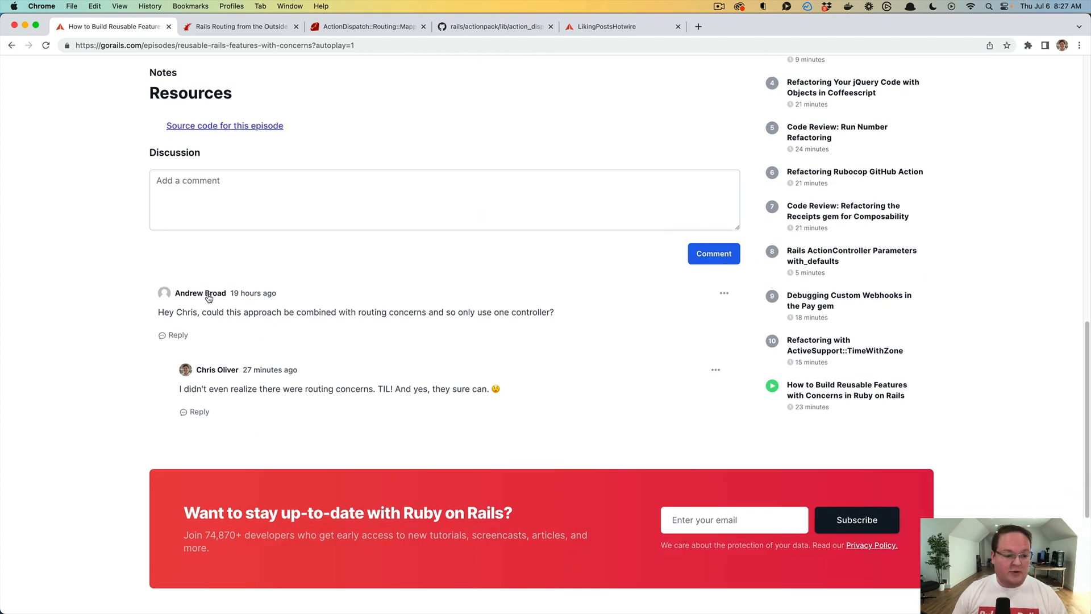
pyautogui.moveTo(267, 325)
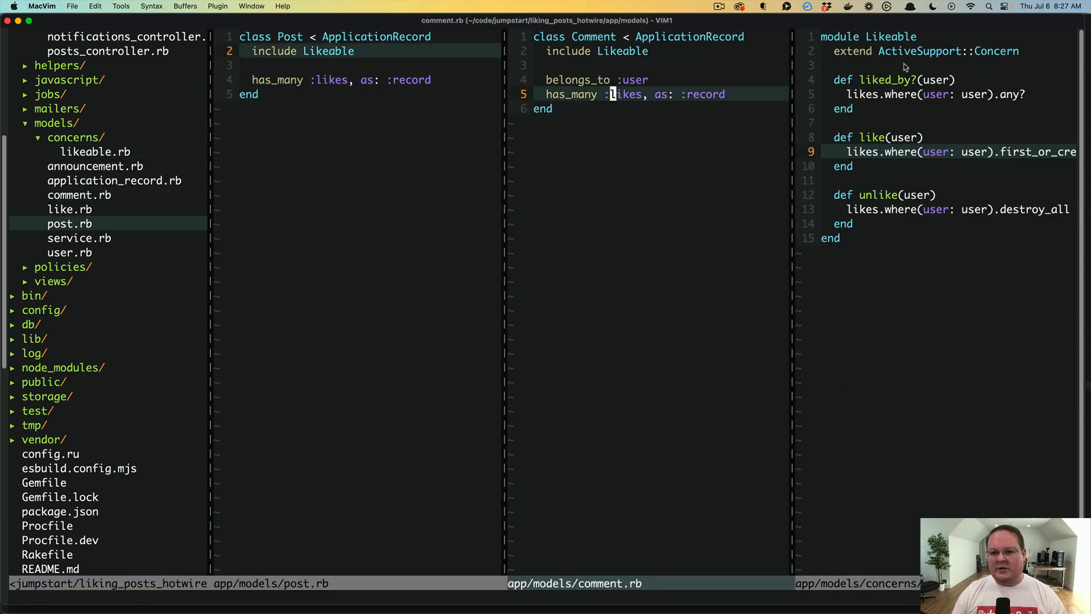
# Step: Type 'included do' in insert mode below extend ActiveSupport::Concern in likeable.rb
pyautogui.write('i')
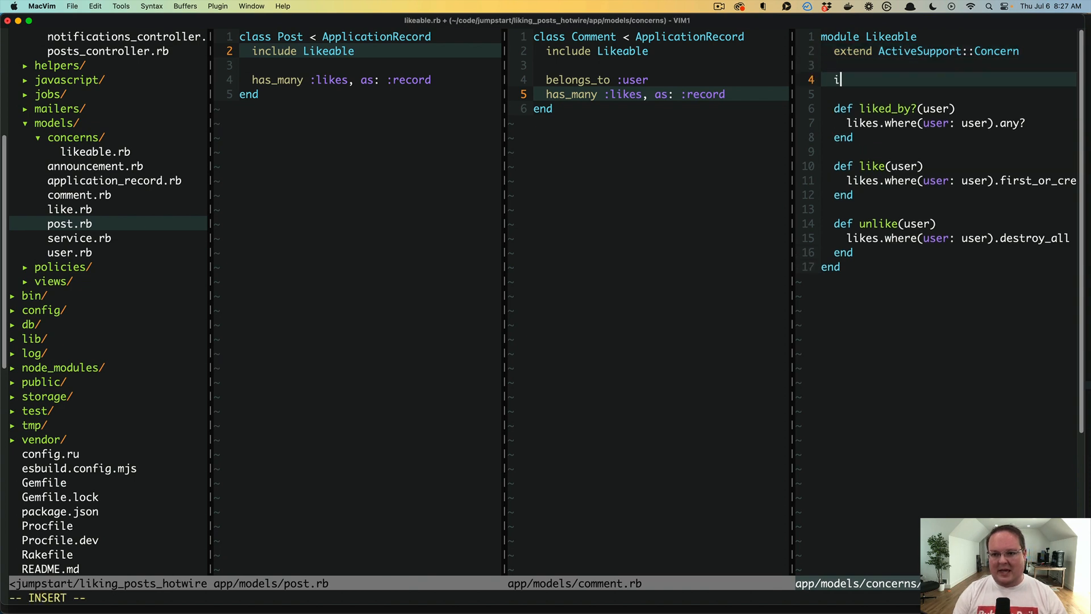
pyautogui.write('ncluded do')
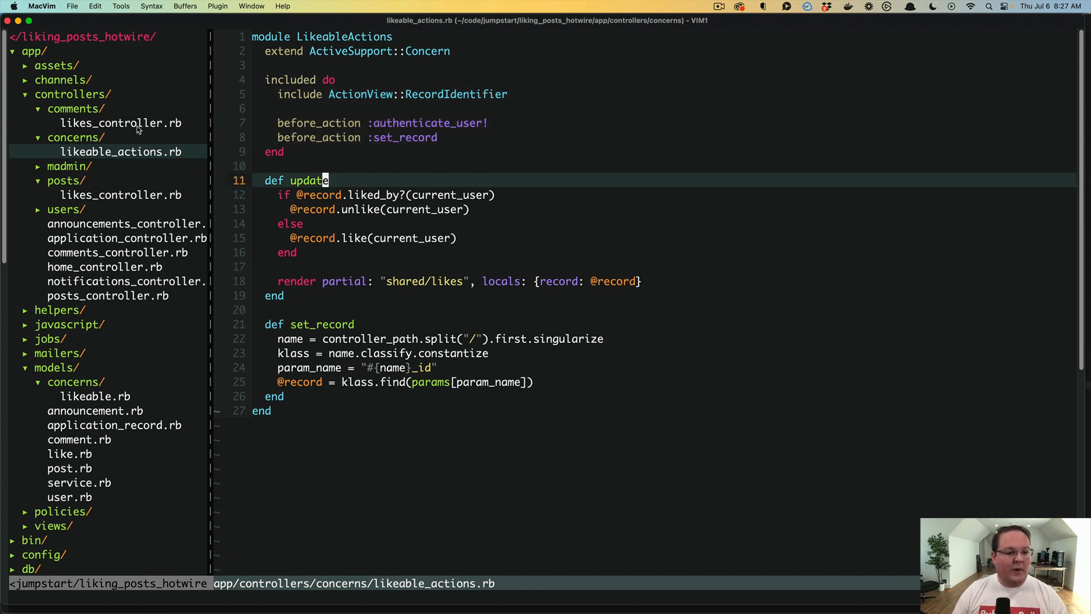
# Step: Open likeable_actions.rb from the NERDTree sidebar to review the controller concern
pyautogui.click(121, 122)
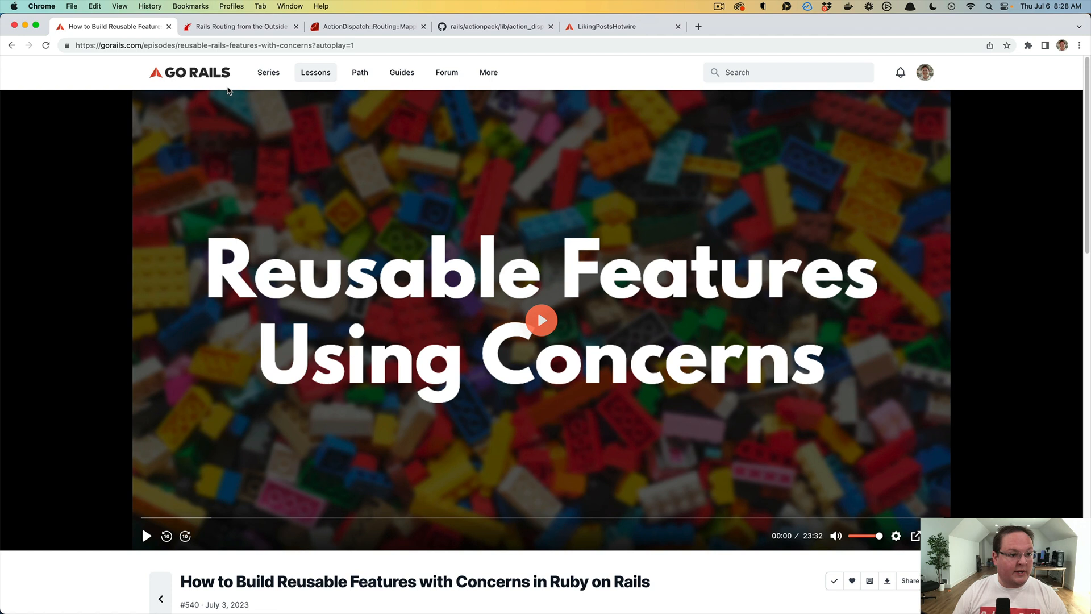
# Step: Switch to the 'Rails Routing from the Outside In' tab and scroll to Routing Concerns
pyautogui.click(239, 27)
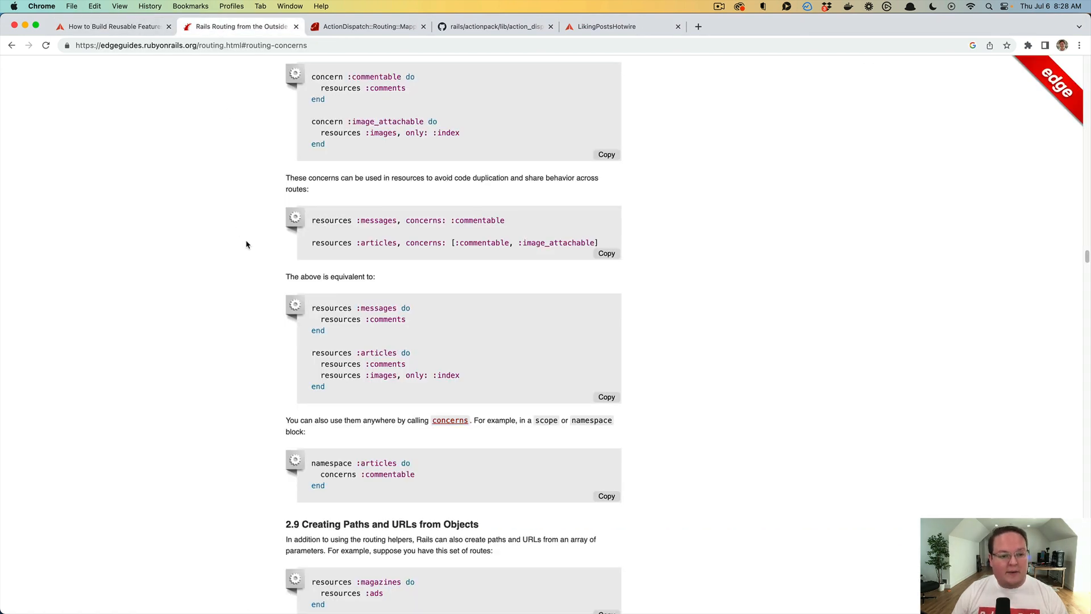
pyautogui.scroll(-3)
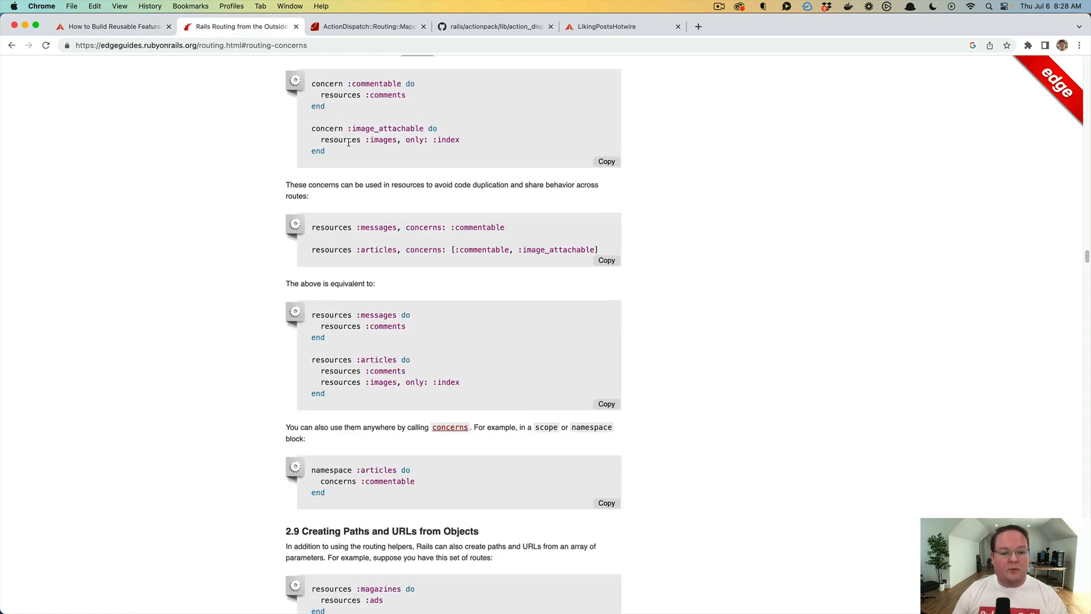